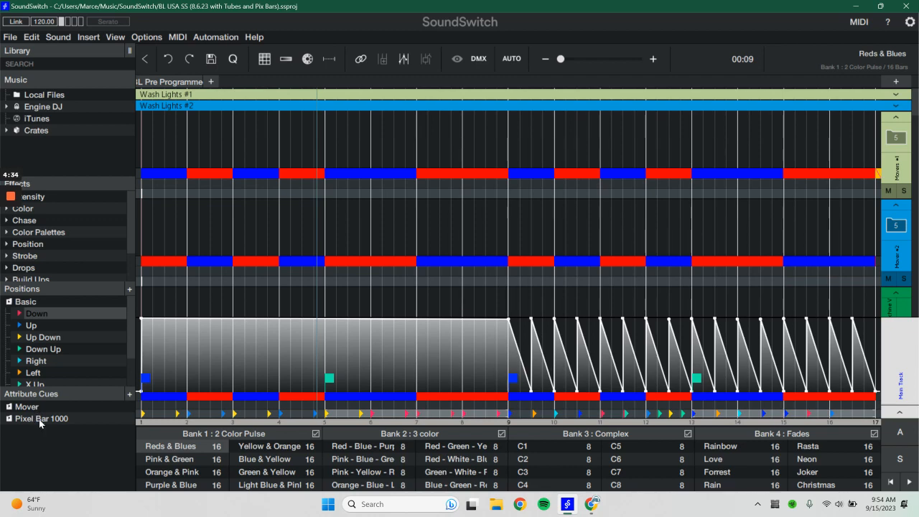
pyautogui.moveTo(65, 365)
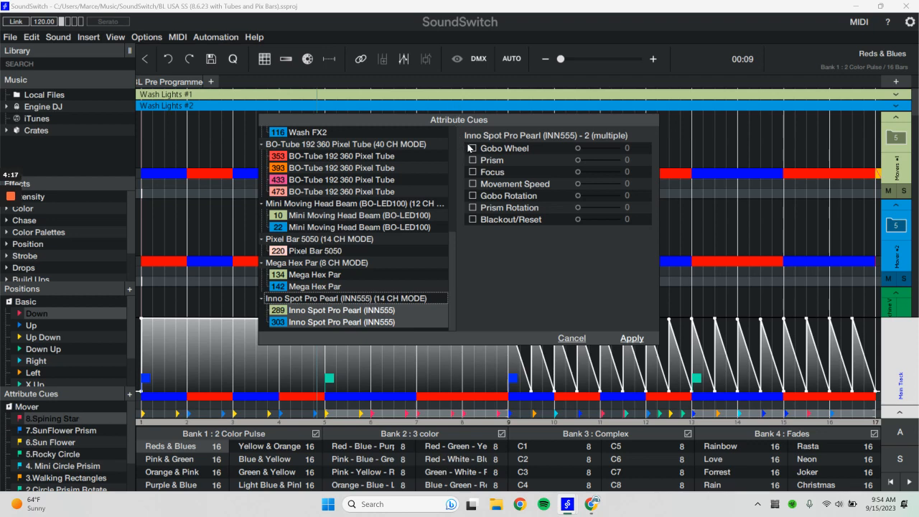
pyautogui.moveTo(463, 158)
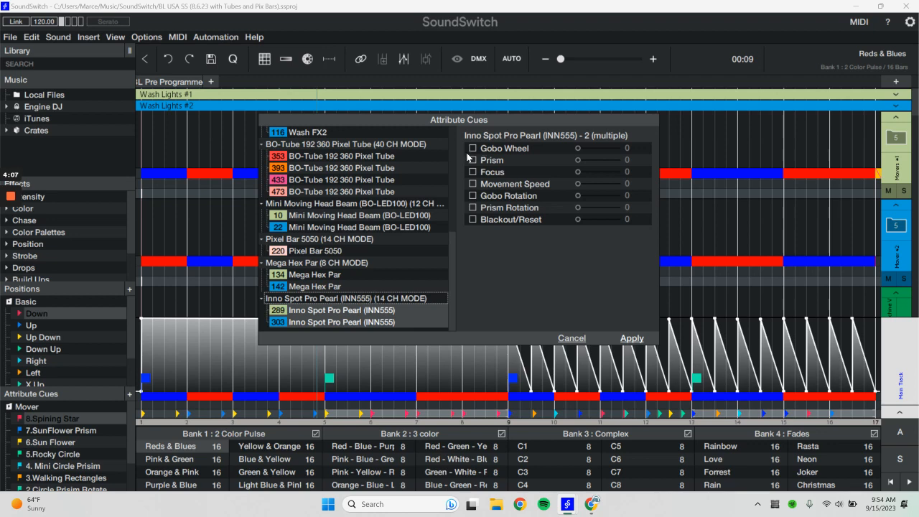
# Enable Prism at 148 and Focus at 72 for the Inno Spot Pro Pearl fixtures and confirm the cue.
pyautogui.click(472, 160)
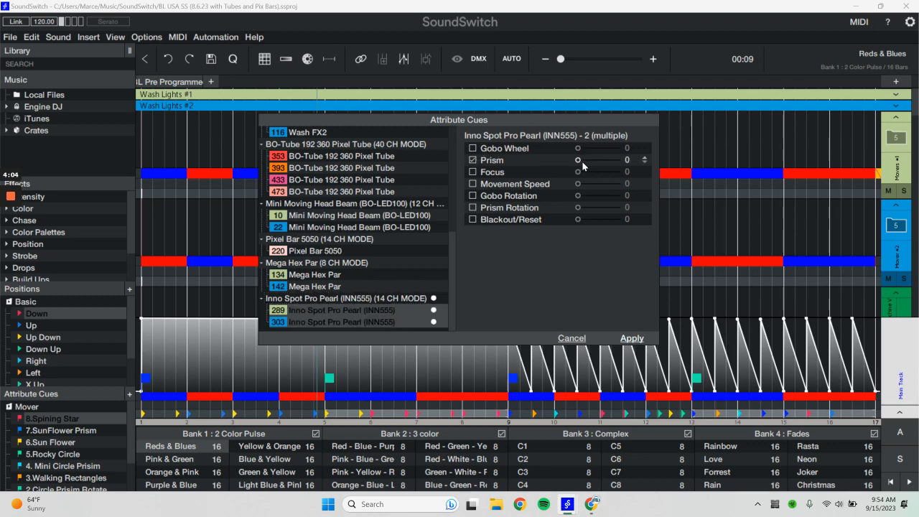
pyautogui.moveTo(577, 160); pyautogui.dragTo(602, 159)
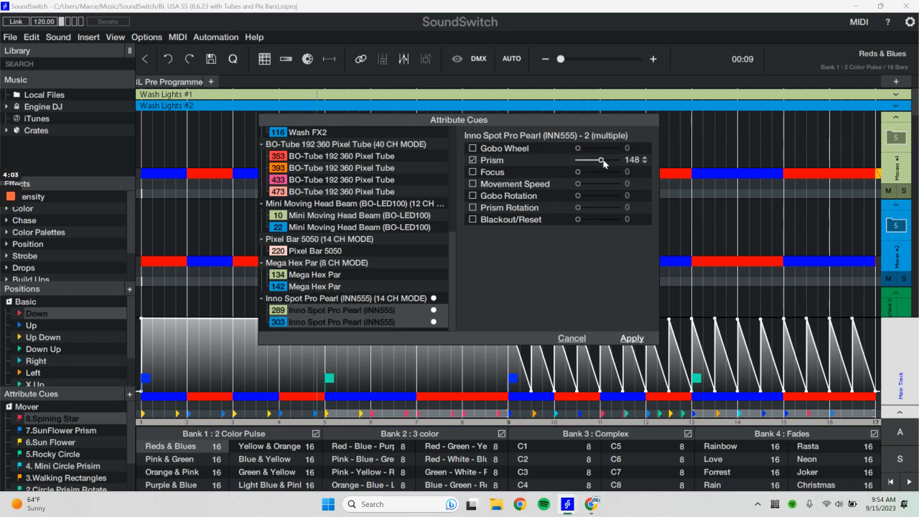
pyautogui.click(472, 171)
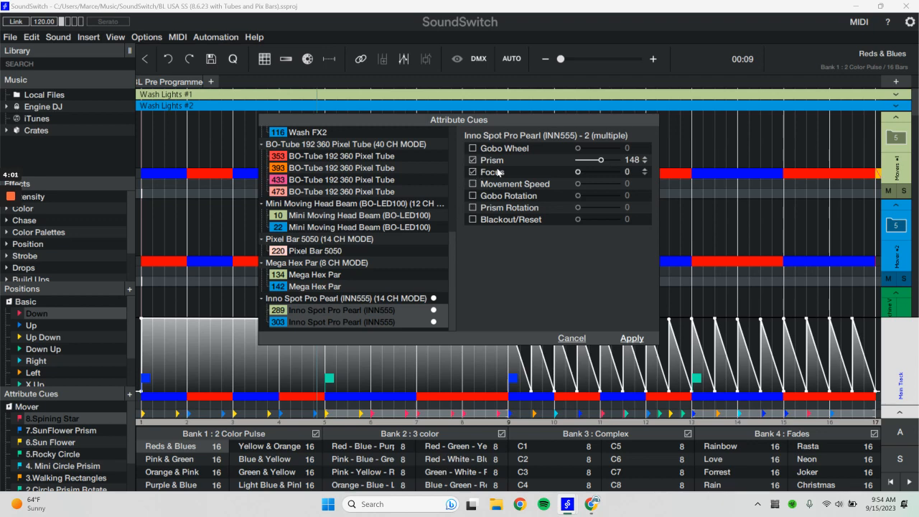
pyautogui.moveTo(577, 172); pyautogui.dragTo(592, 173)
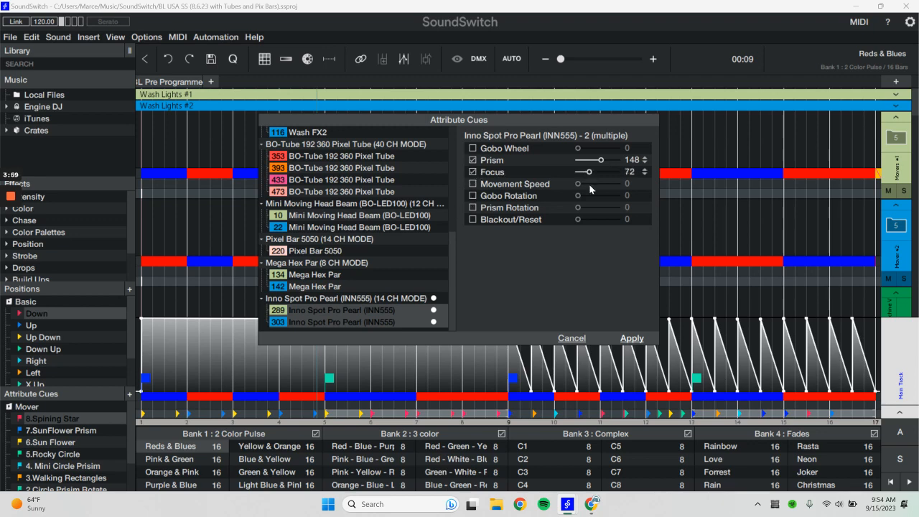
pyautogui.click(571, 337)
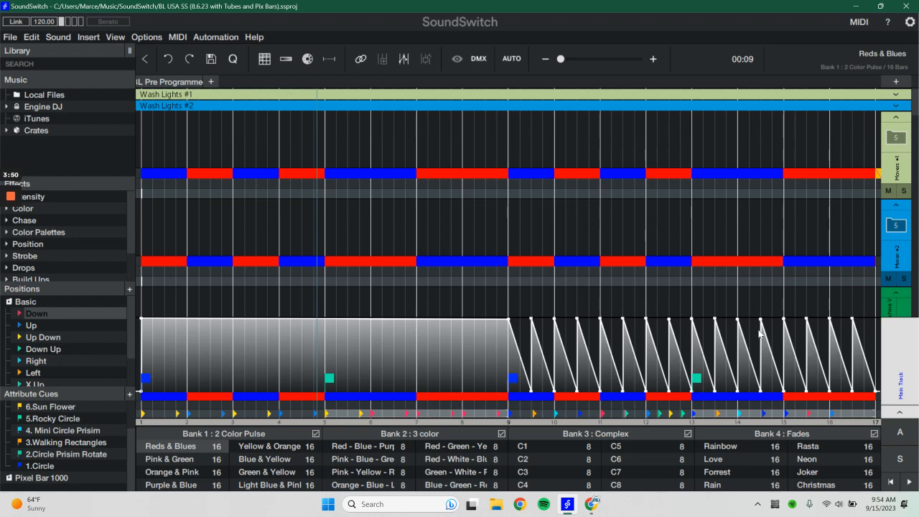
pyautogui.moveTo(824, 359)
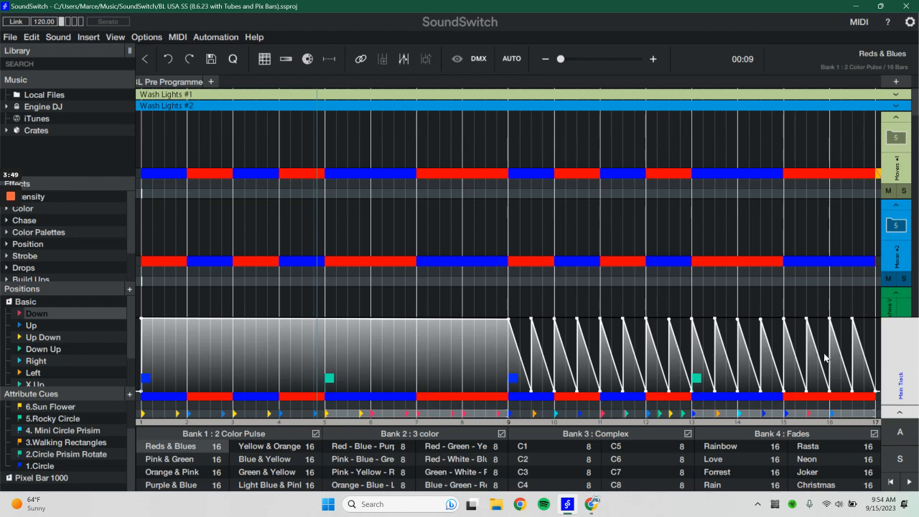